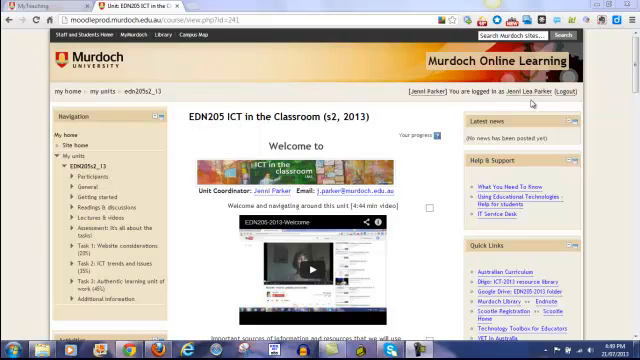
pyautogui.moveTo(352, 91)
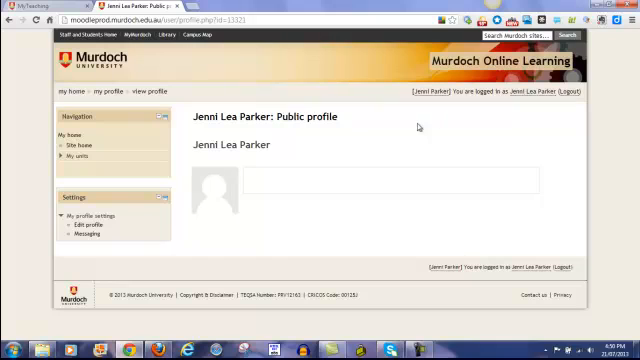
pyautogui.moveTo(274, 181)
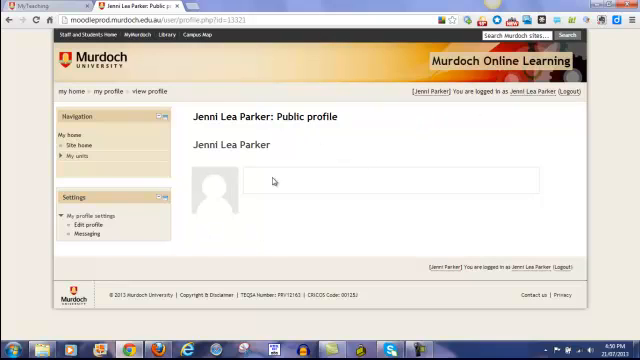
pyautogui.moveTo(302, 128)
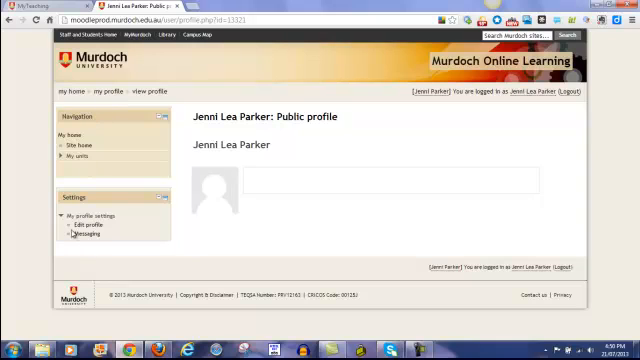
pyautogui.moveTo(82, 217)
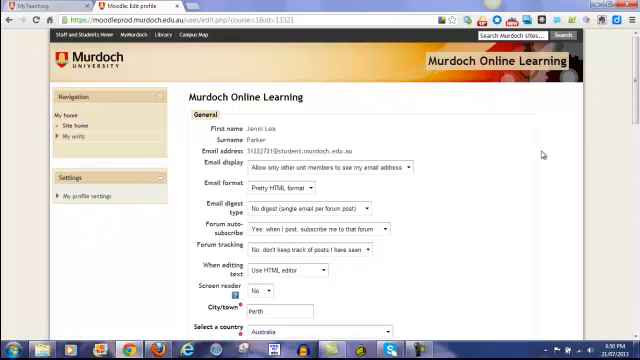
pyautogui.scroll(-3)
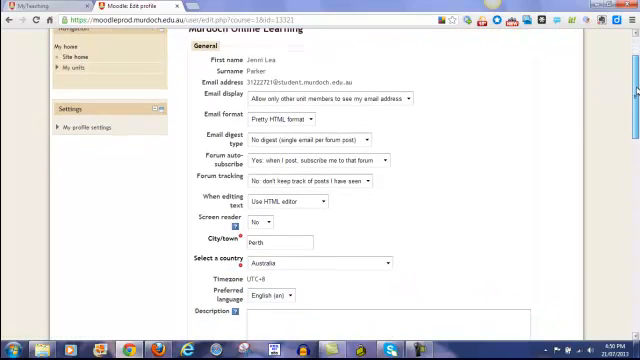
pyautogui.scroll(-3)
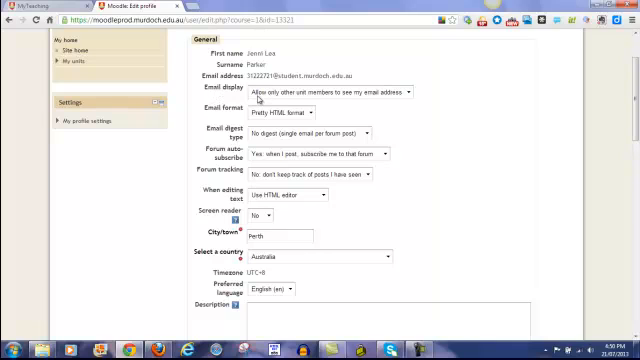
pyautogui.moveTo(413, 97)
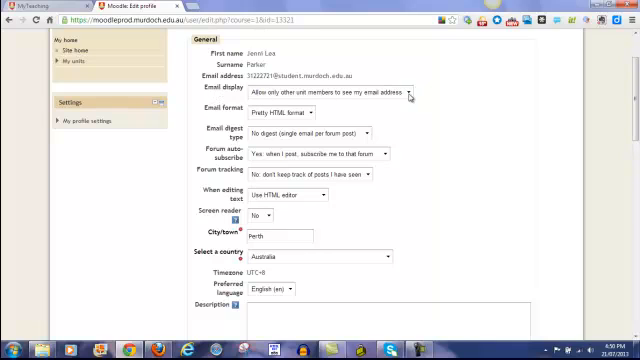
pyautogui.click(330, 95)
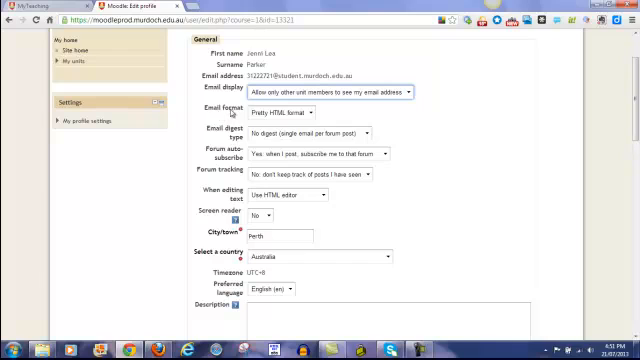
pyautogui.click(283, 110)
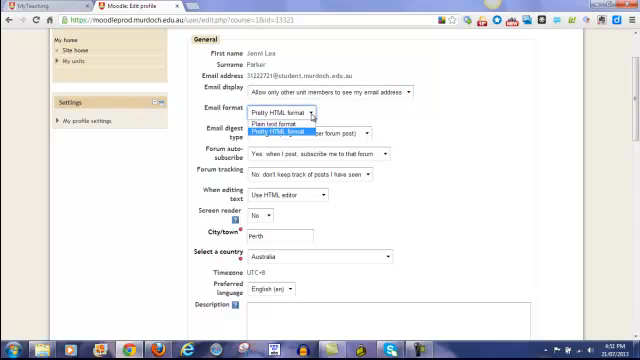
pyautogui.moveTo(310, 115)
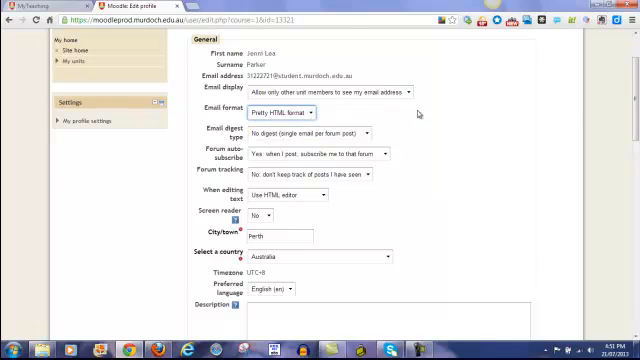
pyautogui.scroll(-3)
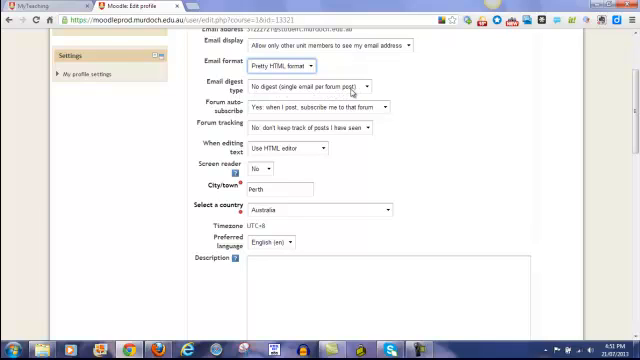
pyautogui.moveTo(388, 86)
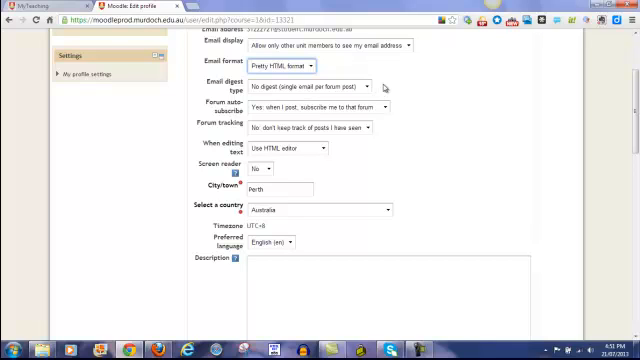
# Set email digest to daily subjects, keep forum auto-subscribe on Yes, and highlight new posts.
pyautogui.click(315, 85)
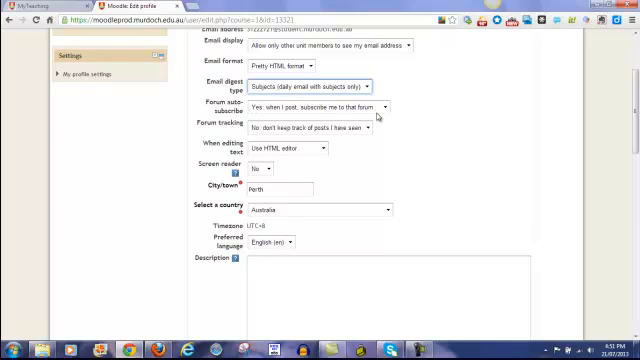
pyautogui.click(320, 107)
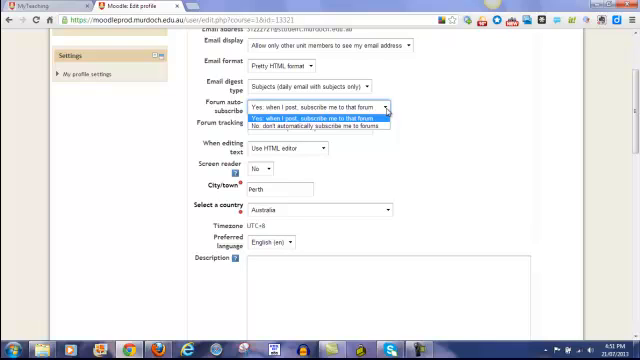
pyautogui.click(320, 107)
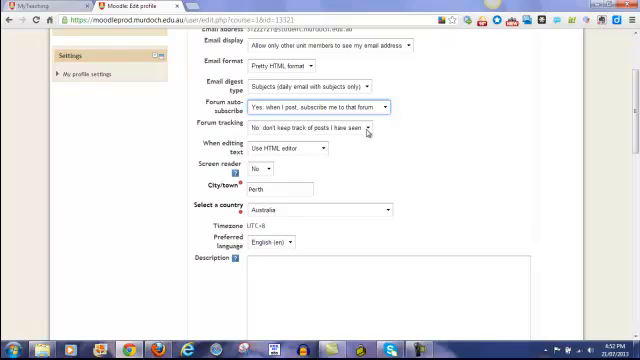
pyautogui.click(313, 126)
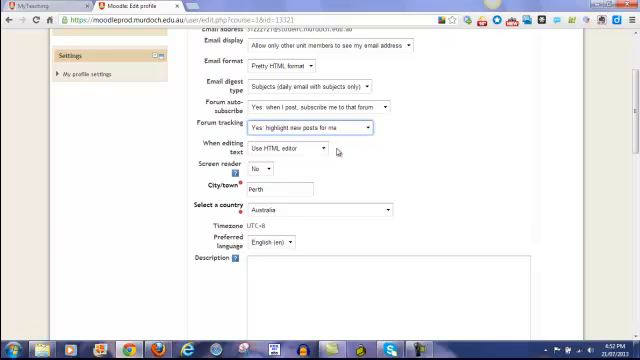
pyautogui.moveTo(397, 141)
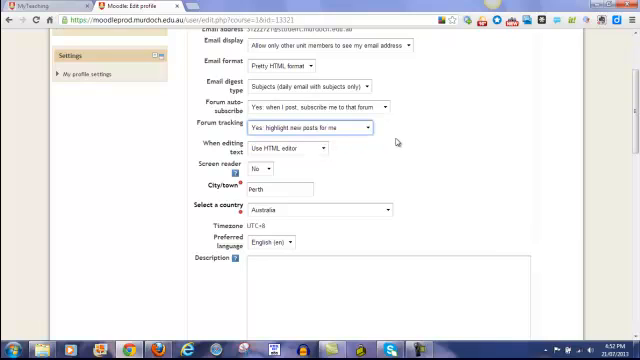
pyautogui.scroll(-3)
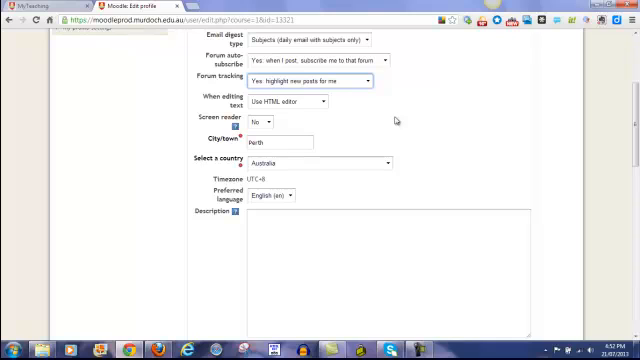
# Change the City/town entry from Perth to Mt Hawthorn.
pyautogui.scroll(-3)
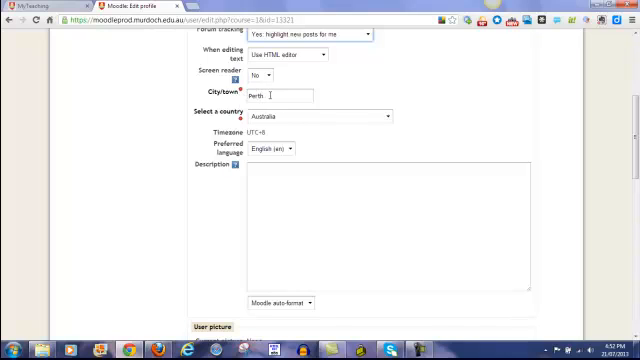
pyautogui.click(282, 96)
pyautogui.write('Mt Hawthorn')
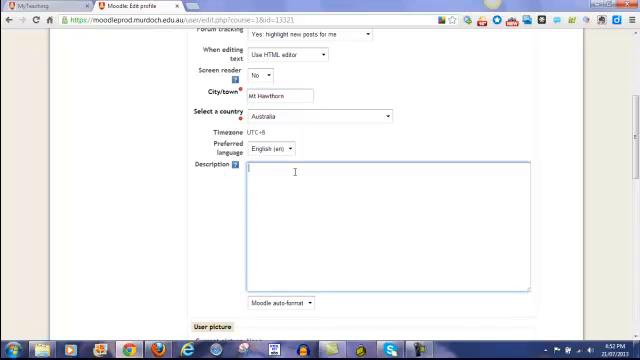
pyautogui.scroll(-3)
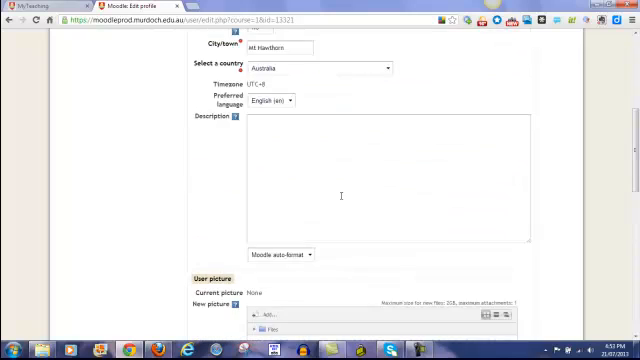
# Scroll the profile form down to the User picture section.
pyautogui.scroll(-3)
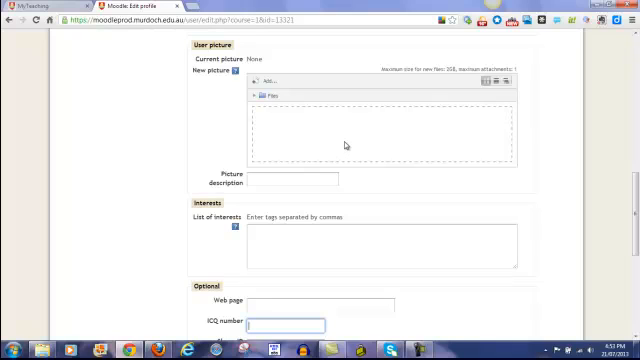
pyautogui.moveTo(275, 70)
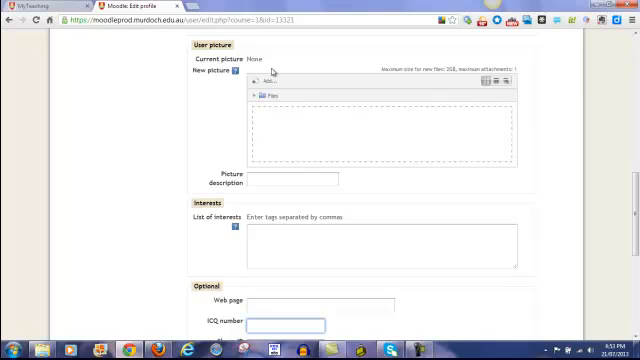
pyautogui.moveTo(200, 124)
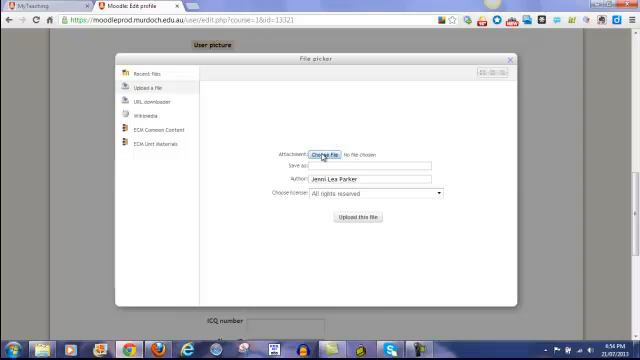
pyautogui.click(329, 152)
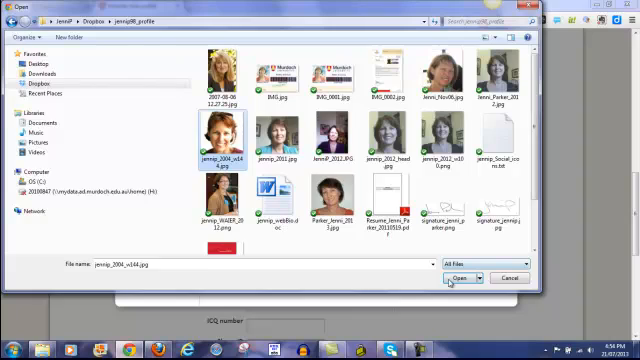
pyautogui.click(455, 277)
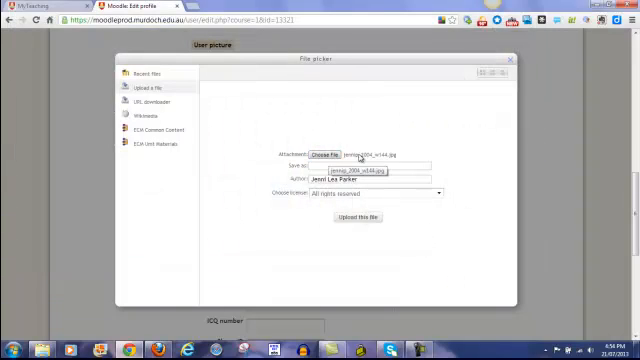
pyautogui.click(365, 165)
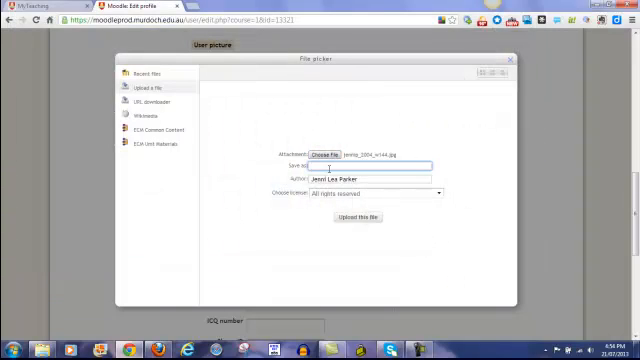
pyautogui.write('Jenni Parker photo')
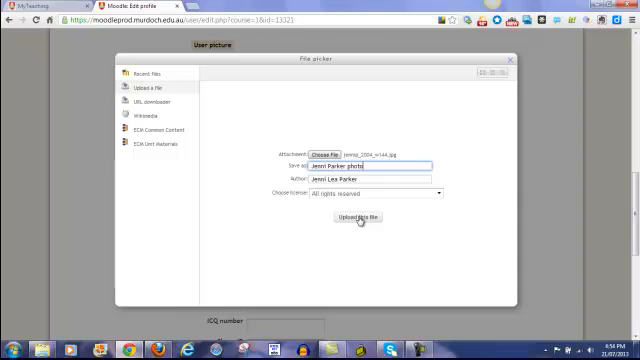
pyautogui.click(358, 219)
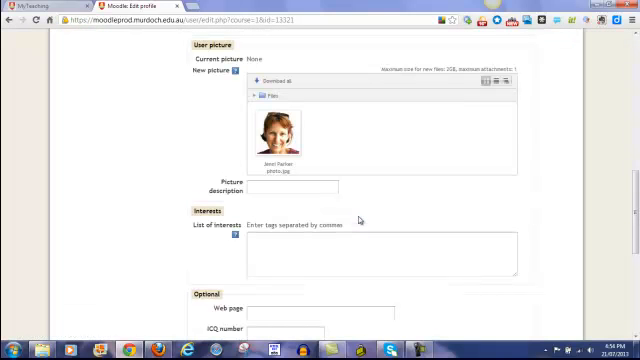
pyautogui.moveTo(343, 111)
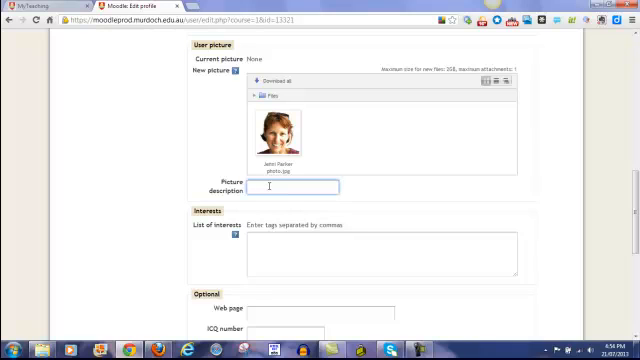
pyautogui.write('Jenni Parker')
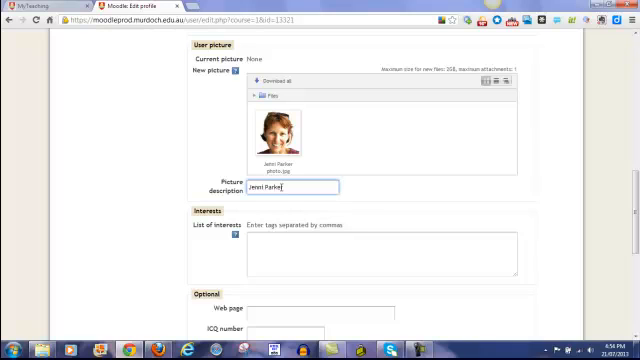
pyautogui.scroll(-3)
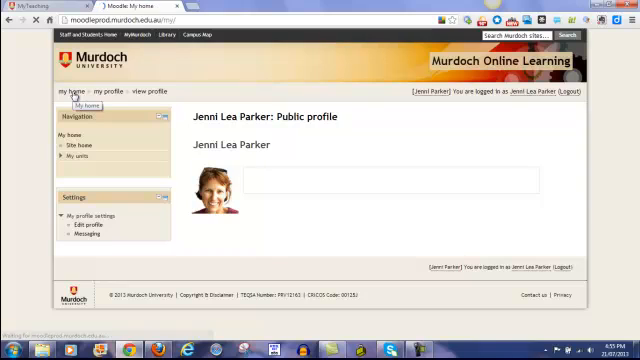
# Go to My home and expand the My units list in Navigation.
pyautogui.click(72, 94)
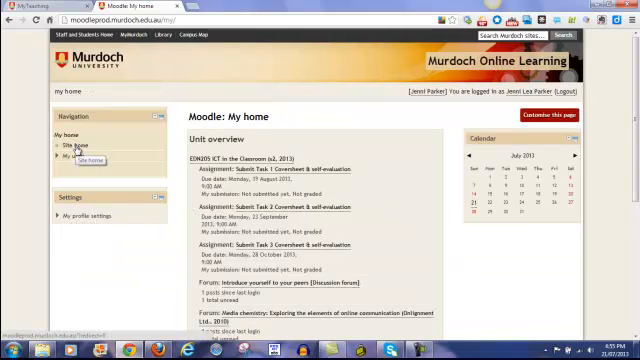
pyautogui.click(58, 154)
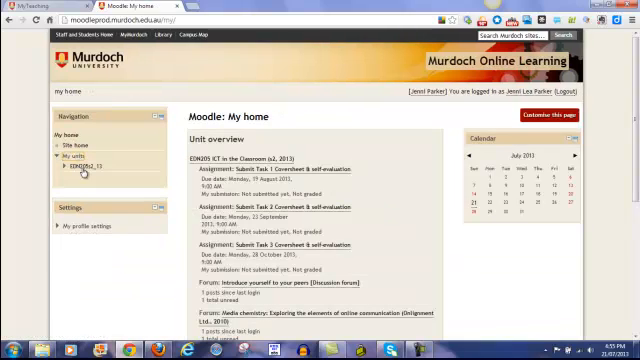